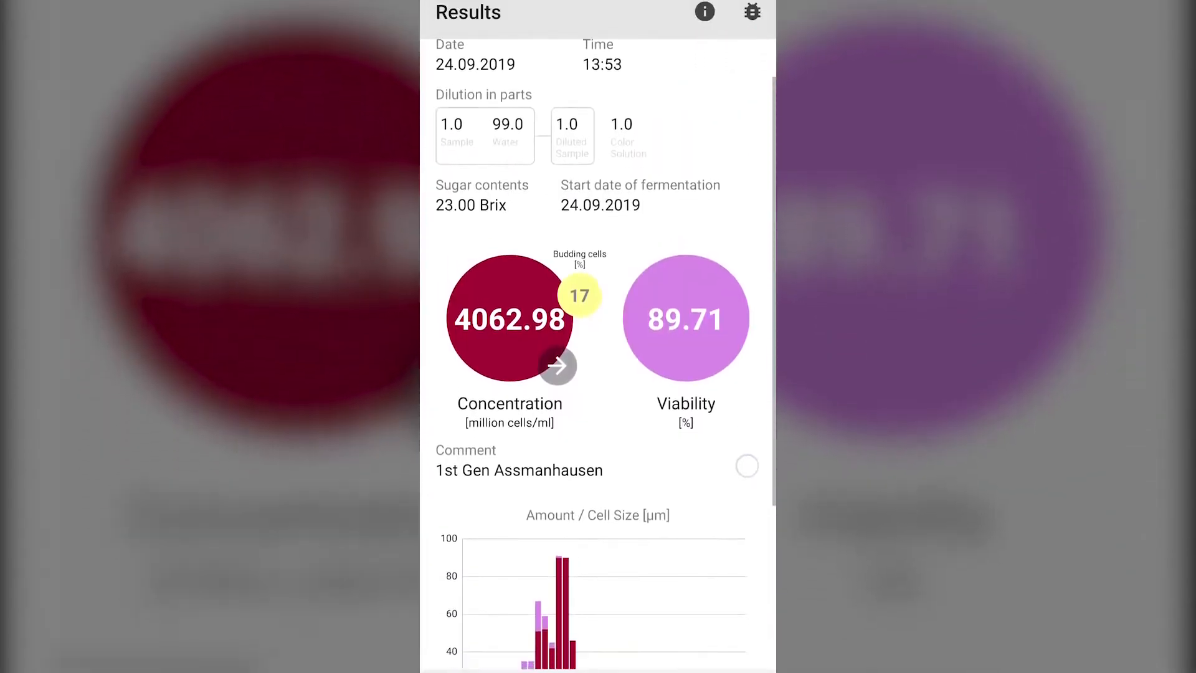
scroll(down, 3)
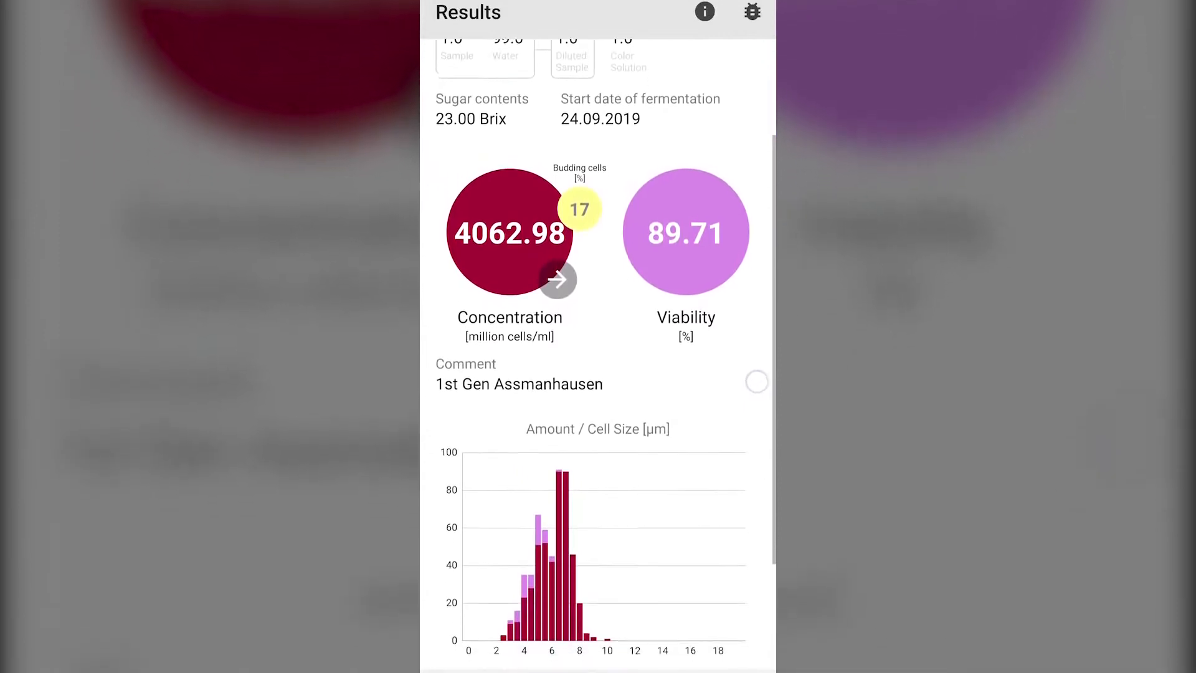
scroll(down, 3)
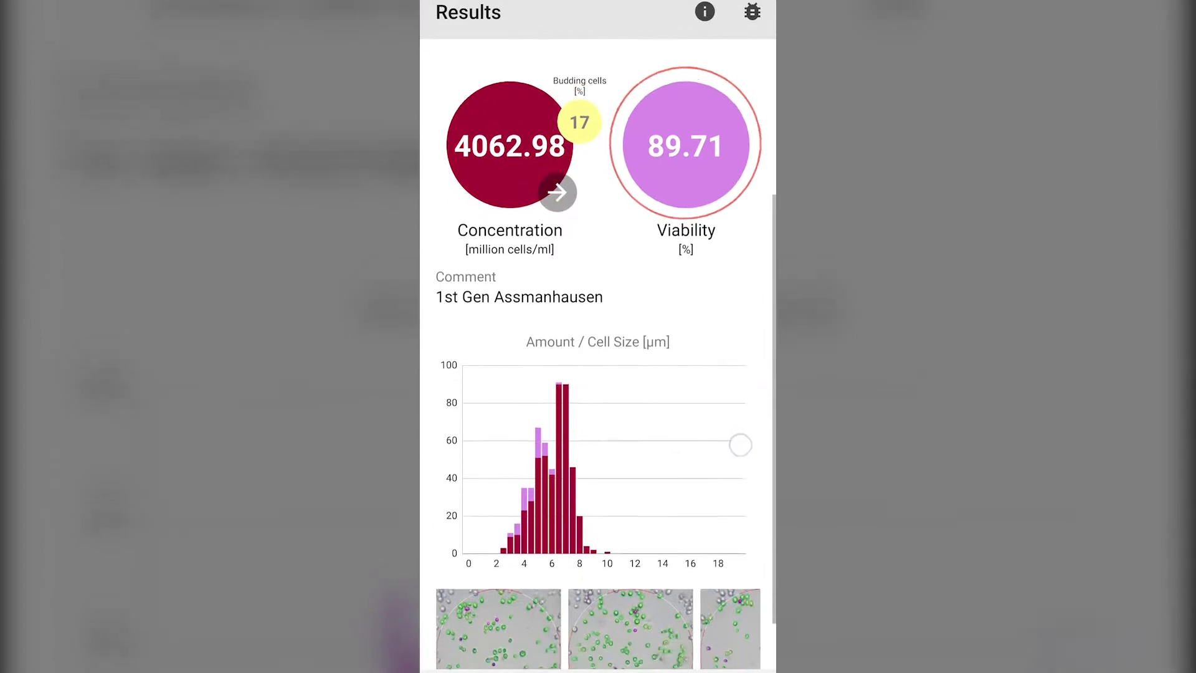
scroll(down, 3)
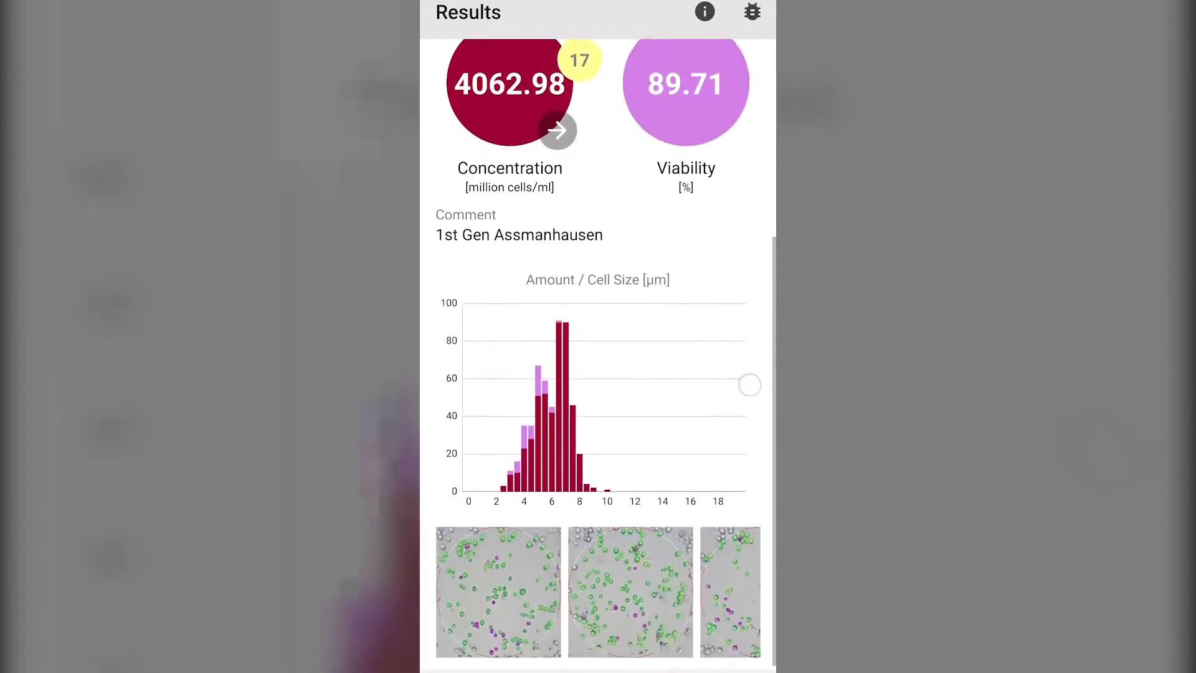
scroll(down, 3)
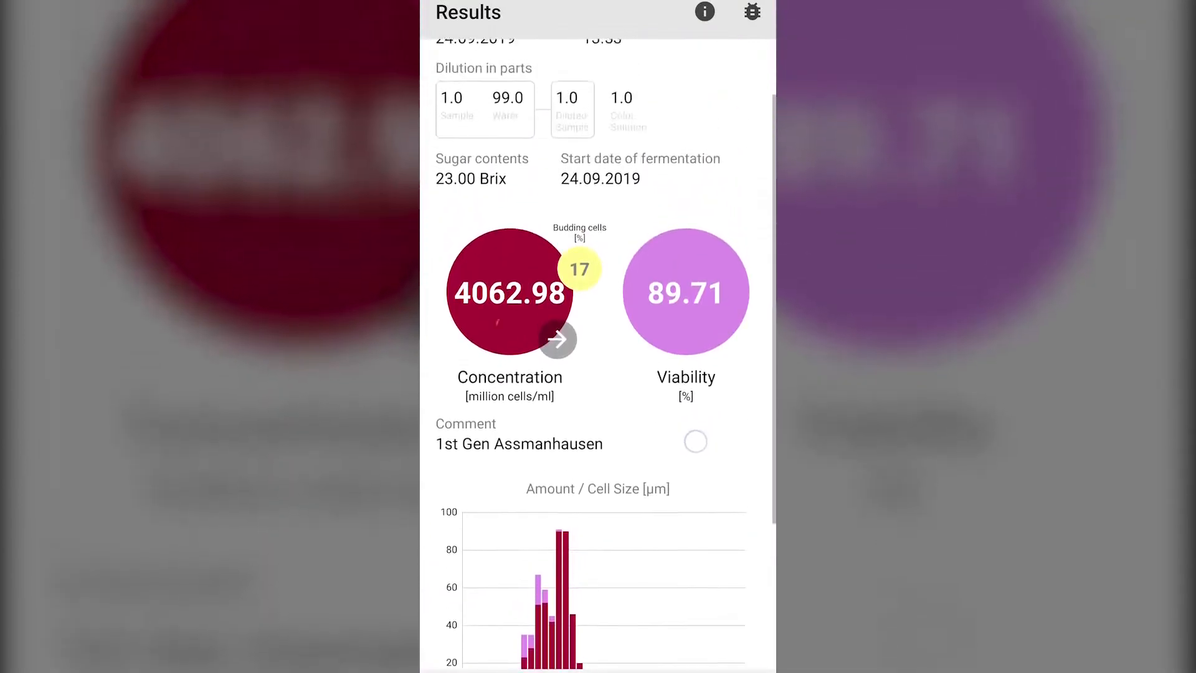
scroll(down, 3)
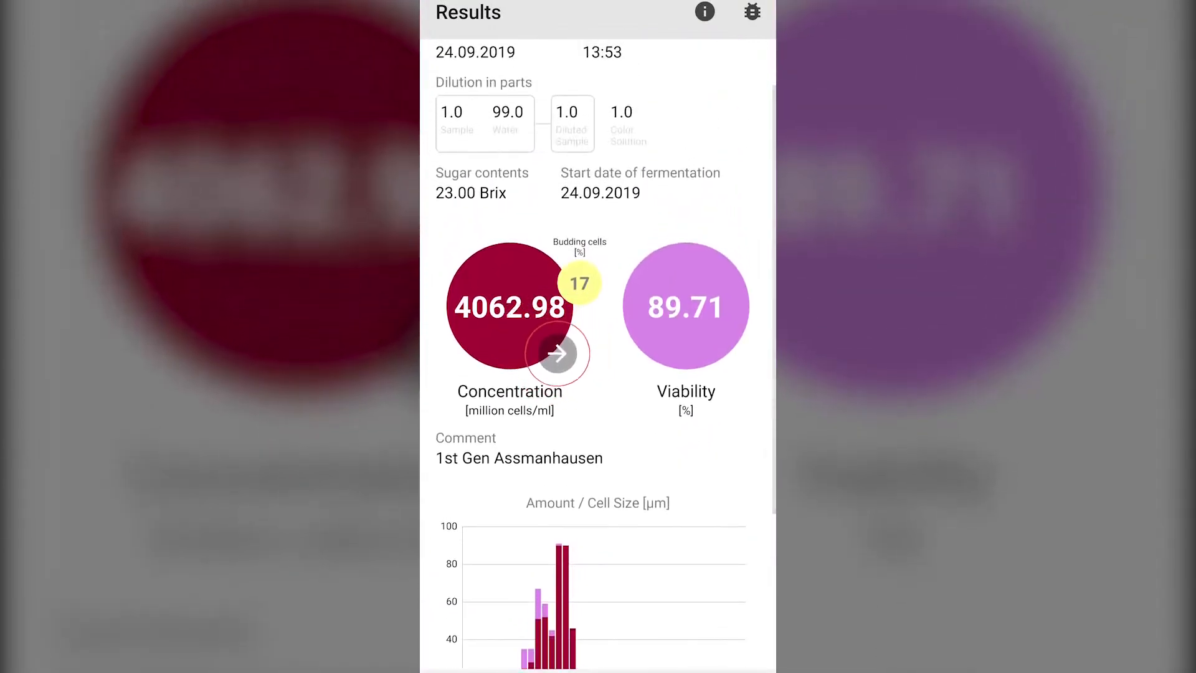